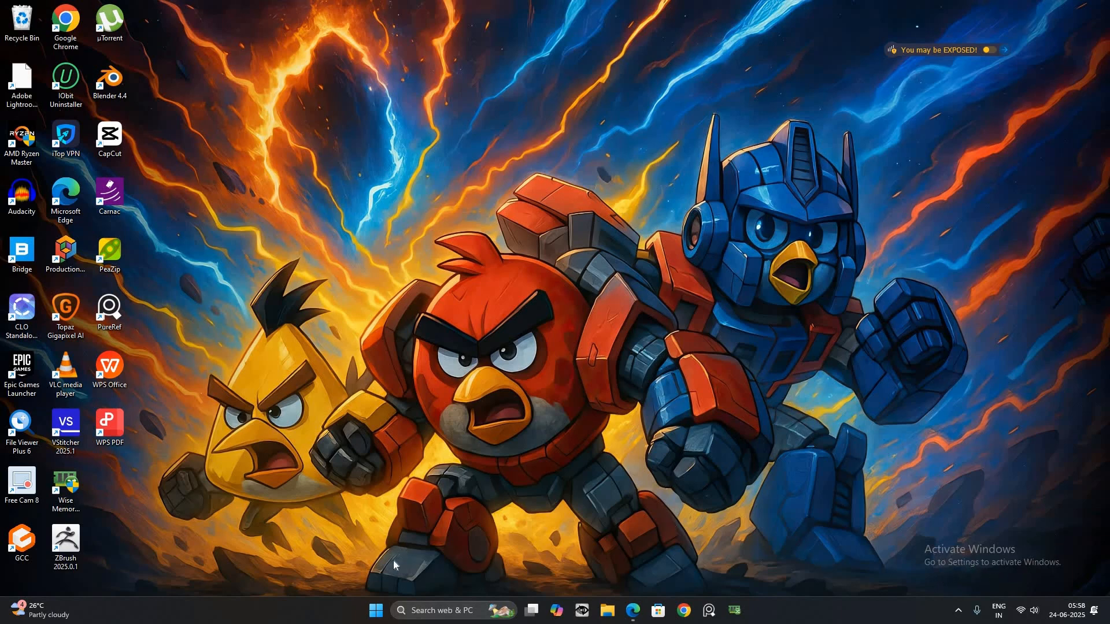
mouse_move(401, 576)
type("R")
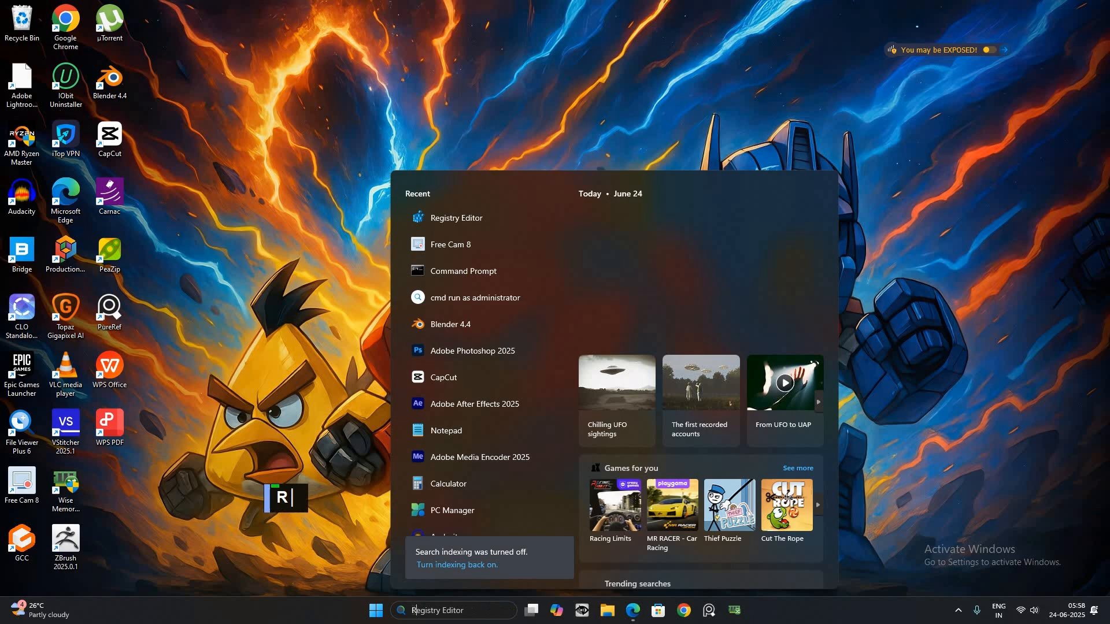
Search 'REG' in the taskbar and launch Registry Editor from Best match
type("EG")
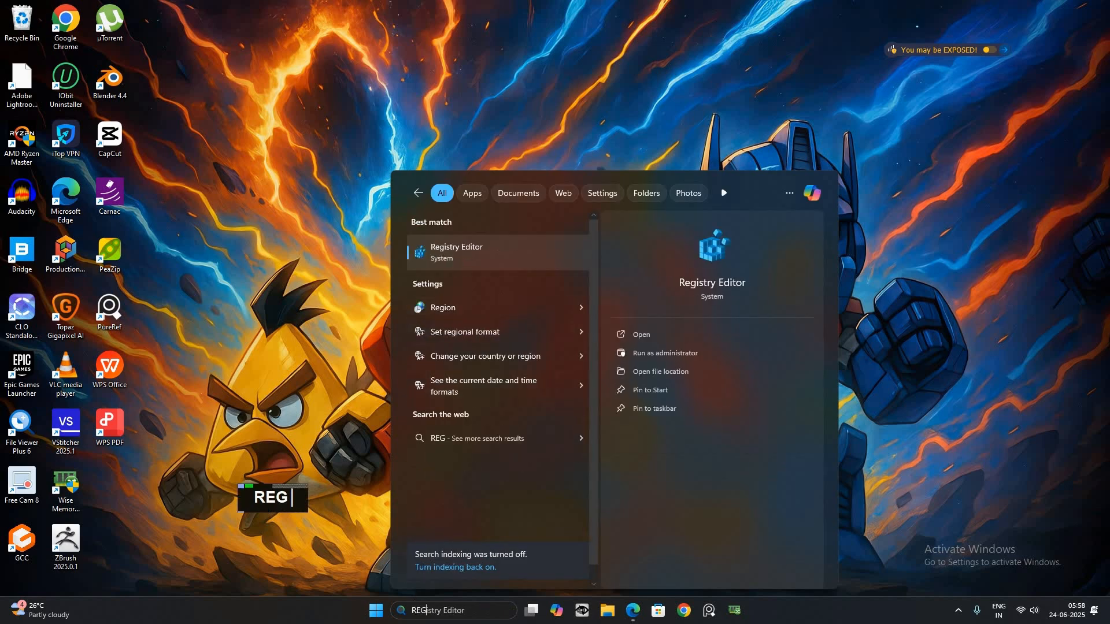
left_click(457, 252)
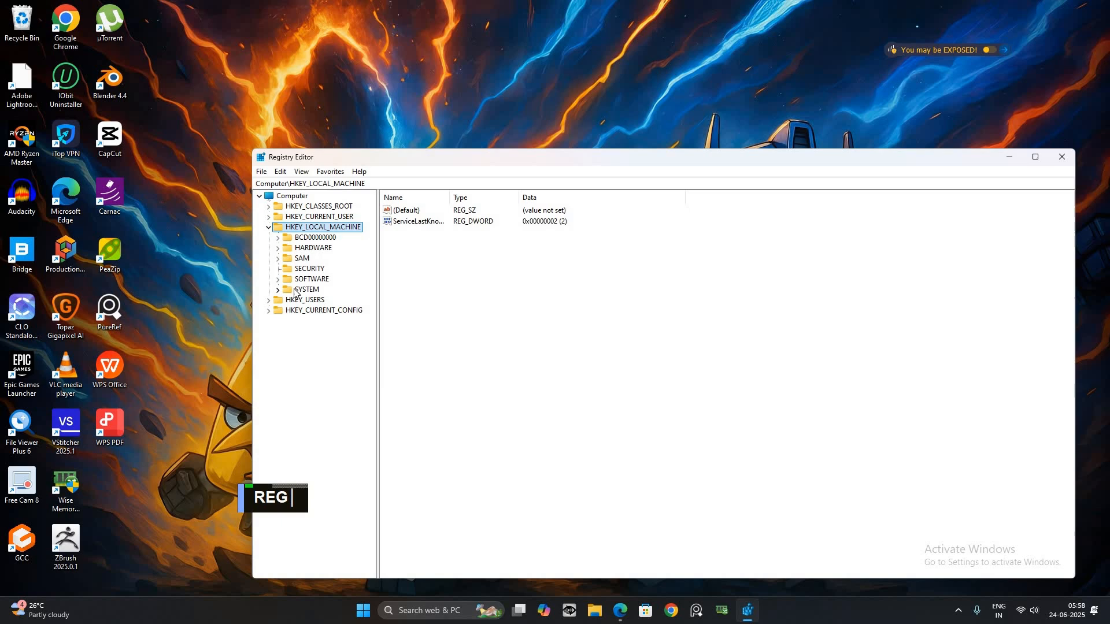
Navigate to HKEY_LOCAL_MACHINE\SYSTEM\CurrentControlSet\Services\svsvc in the registry tree
left_click(306, 290)
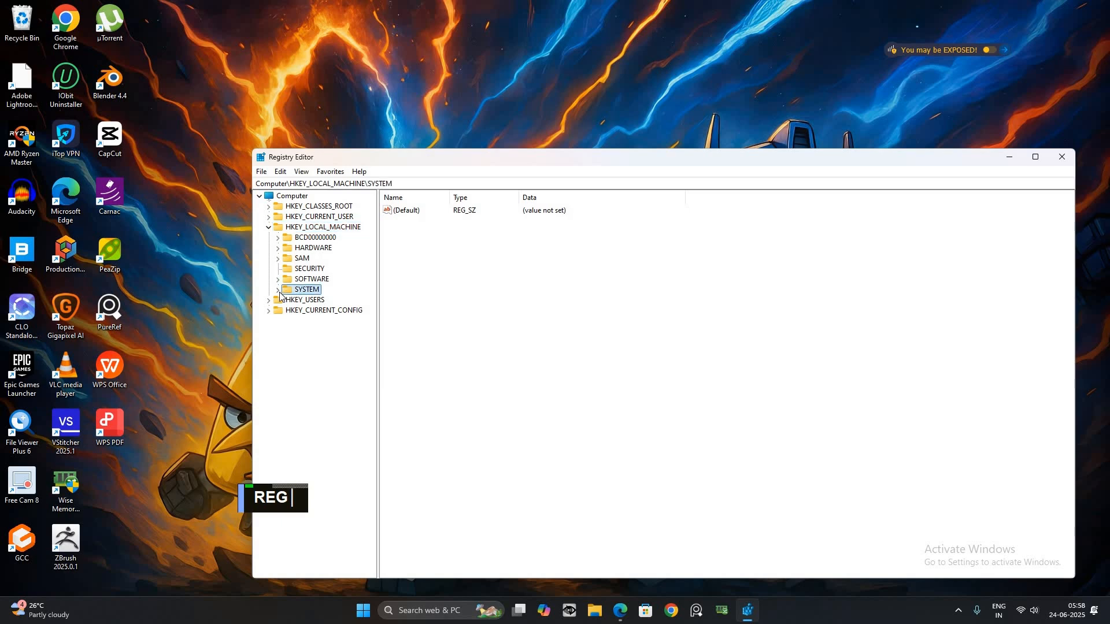
left_click(278, 290)
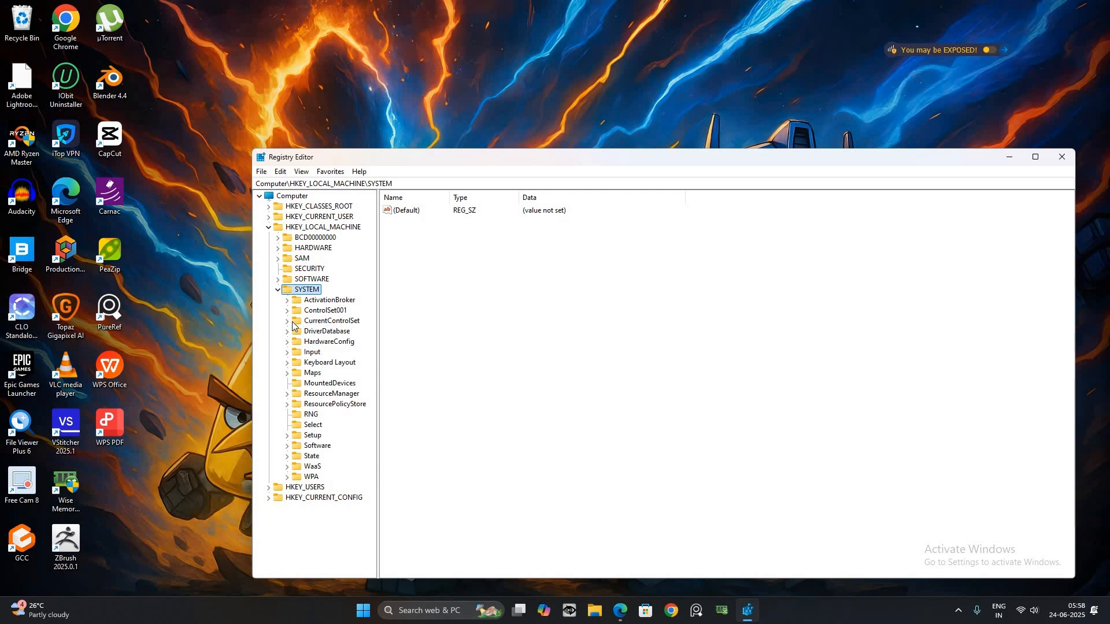
left_click(287, 321)
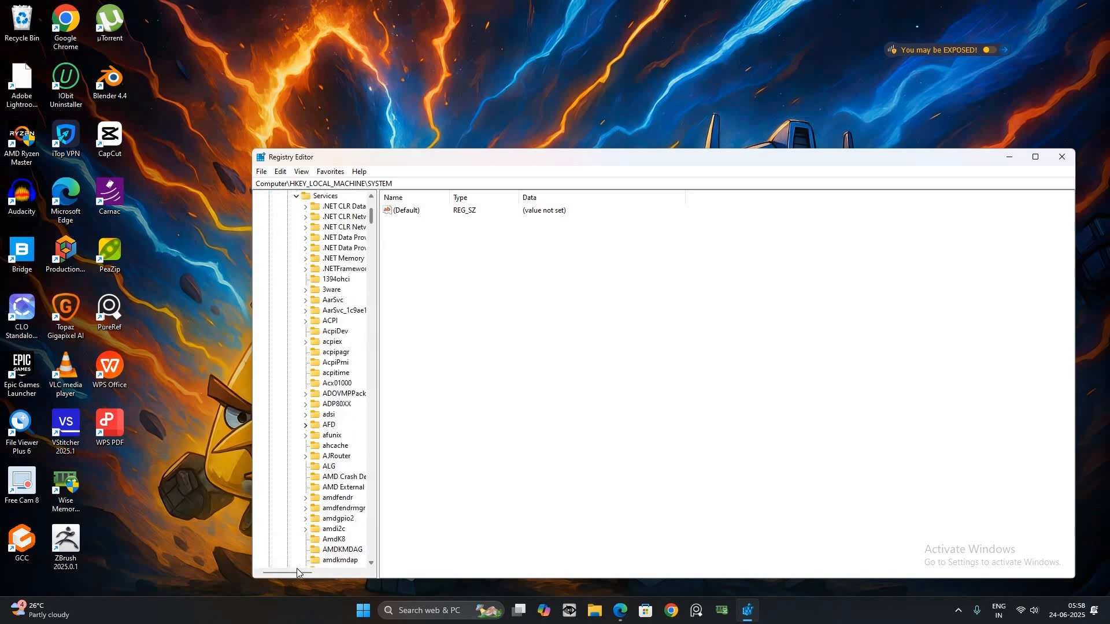
scroll("down", 3)
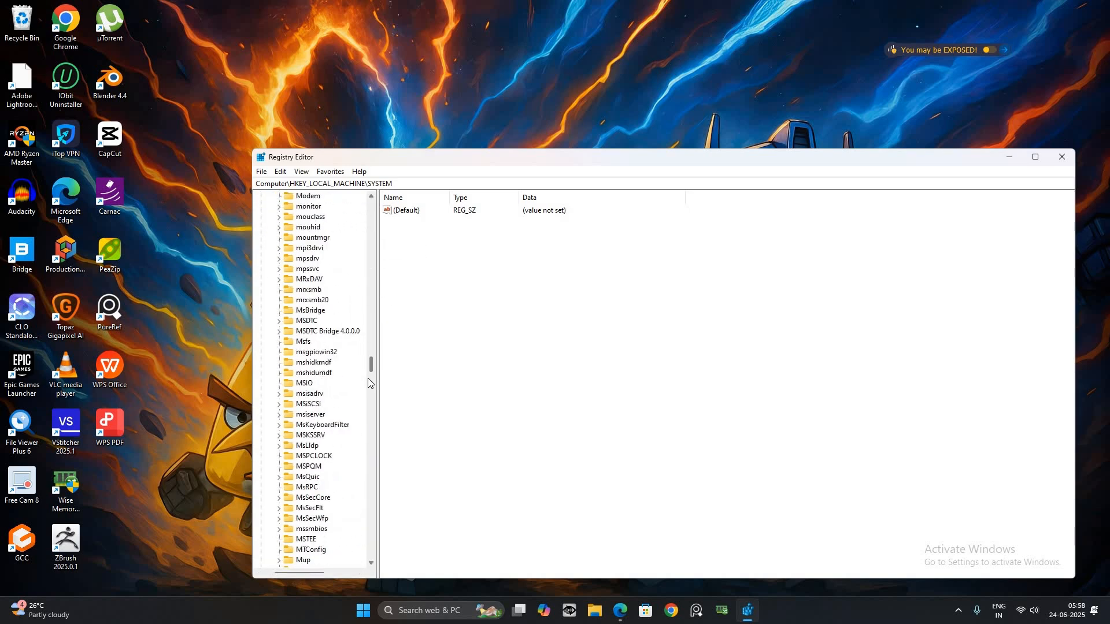
left_click(305, 466)
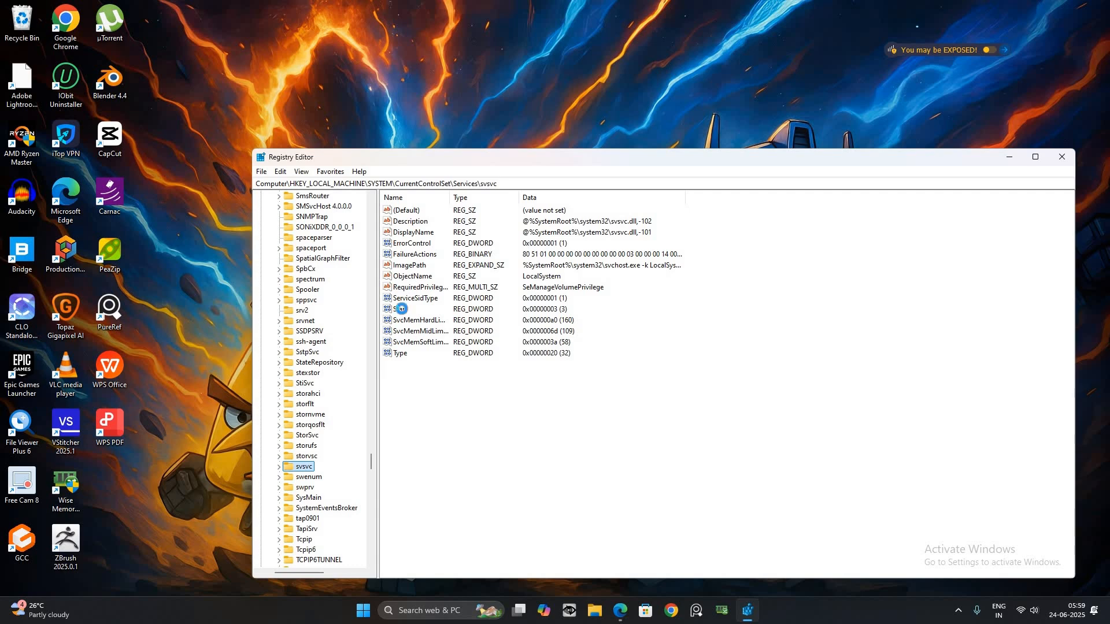
Set the svsvc Start DWORD value data to 4
double_click(411, 309)
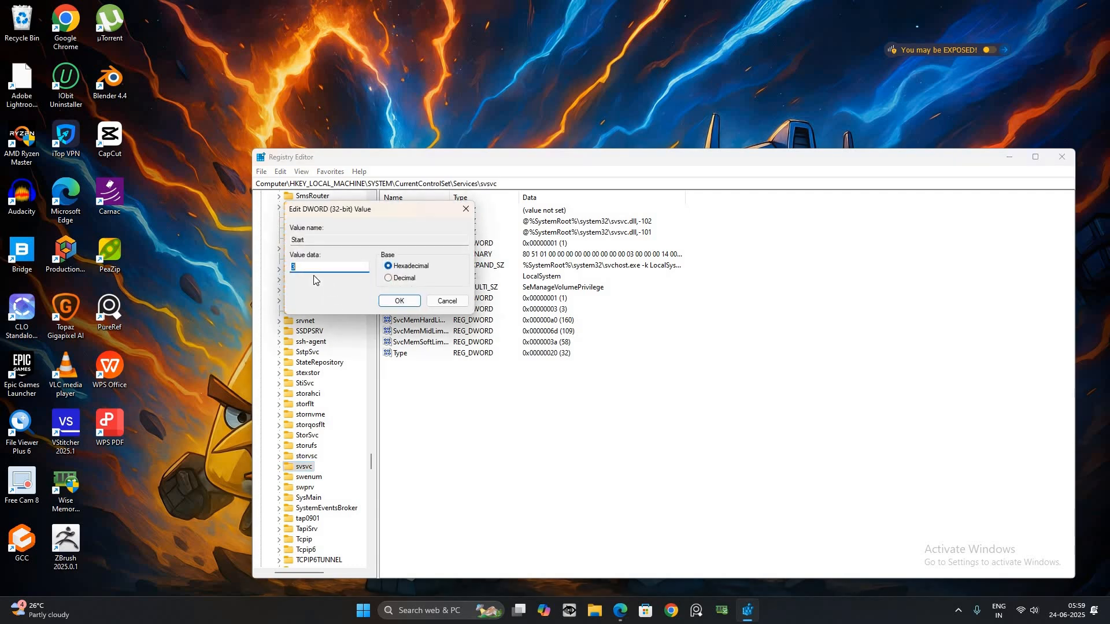
type("4")
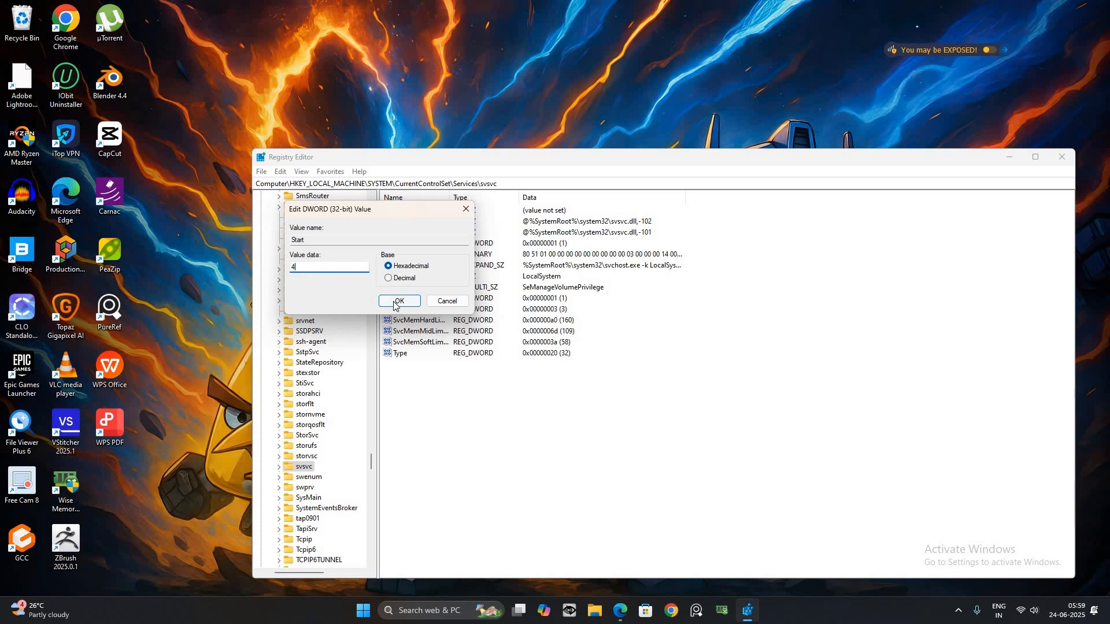
left_click(399, 300)
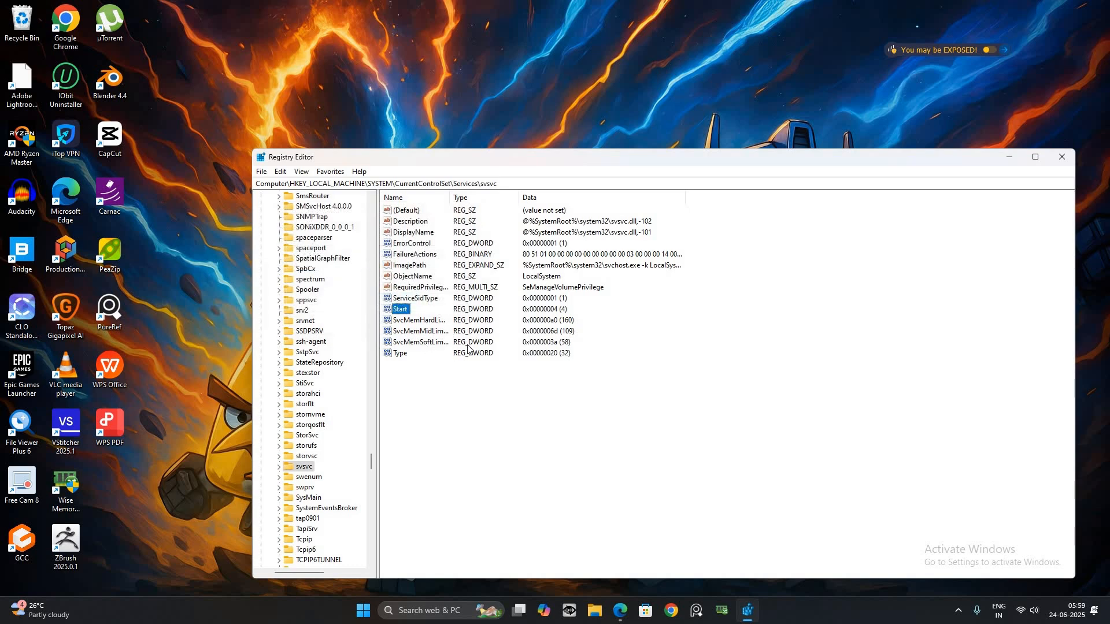
mouse_move(363, 620)
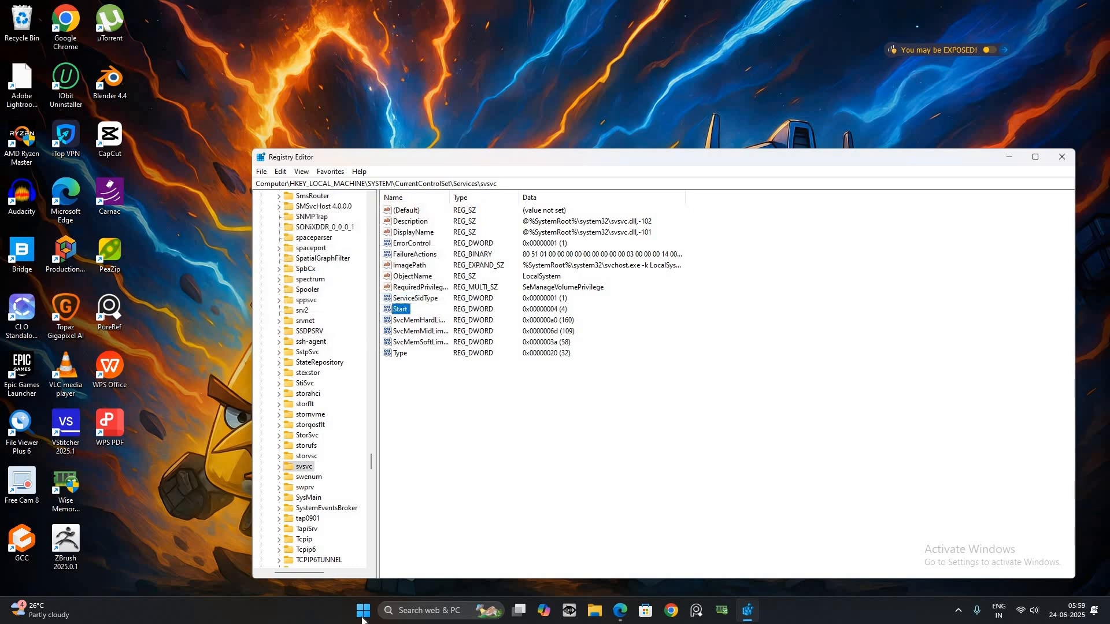
Restart the PC from the Start menu's power options
left_click(362, 609)
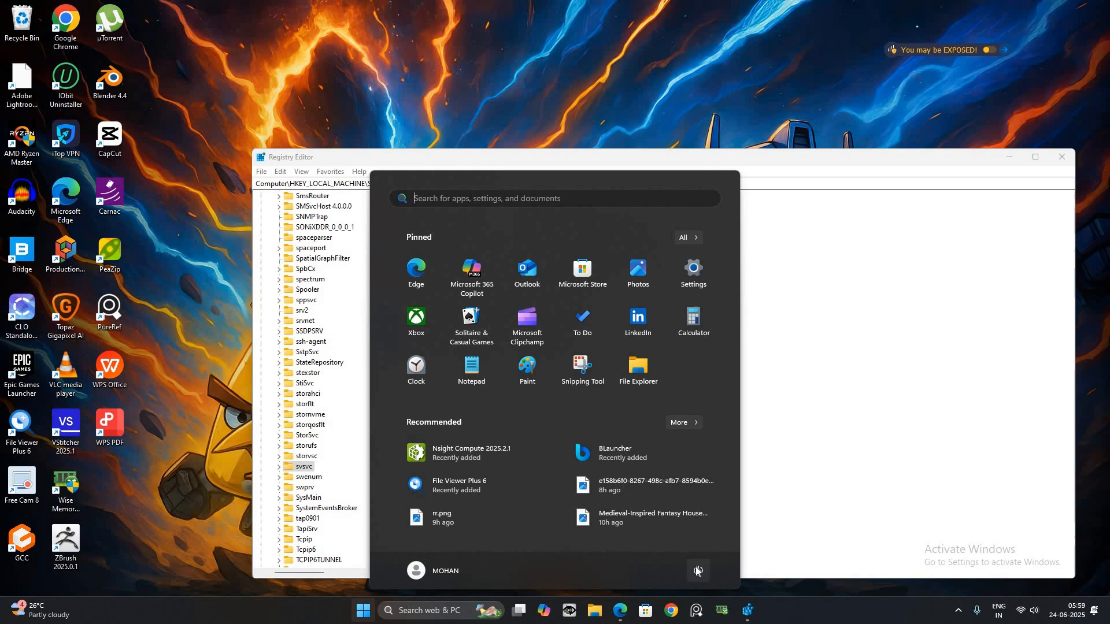
left_click(697, 571)
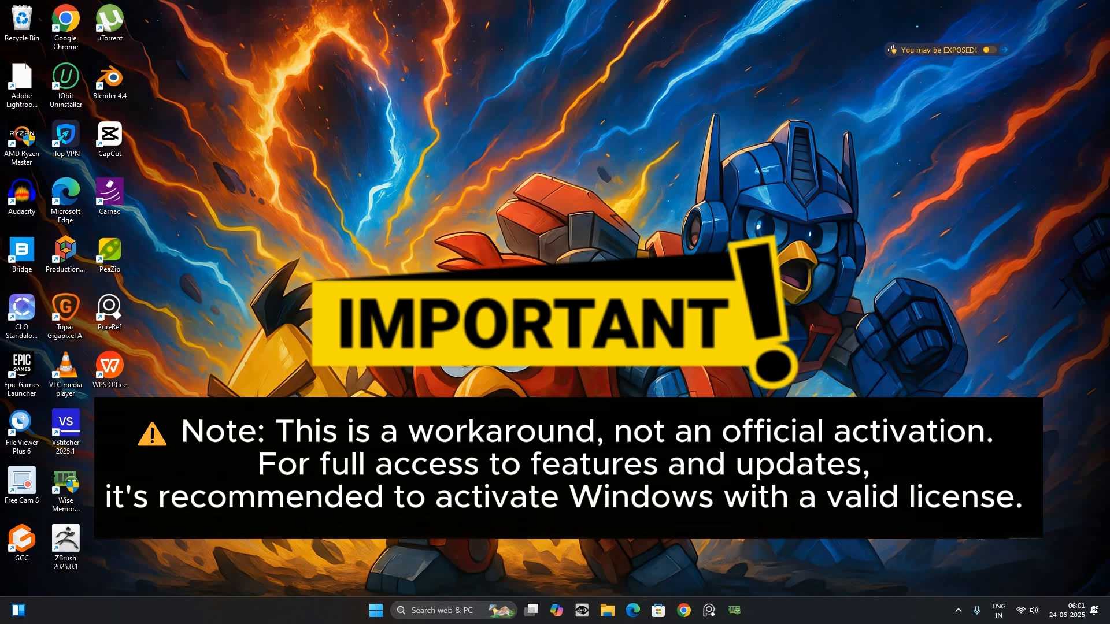
mouse_move(1026, 558)
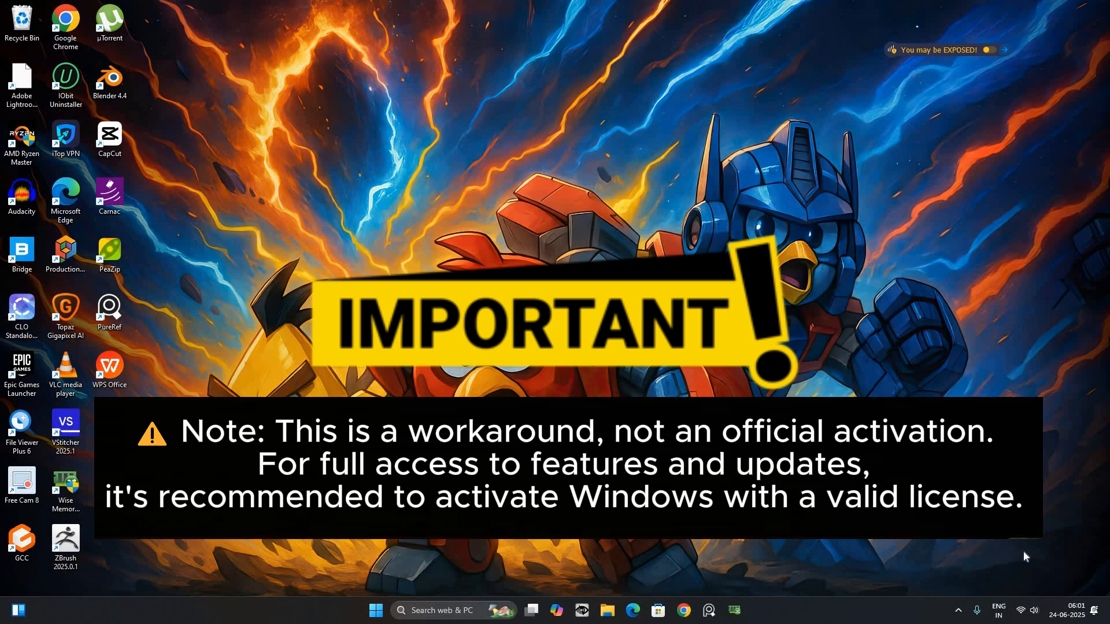